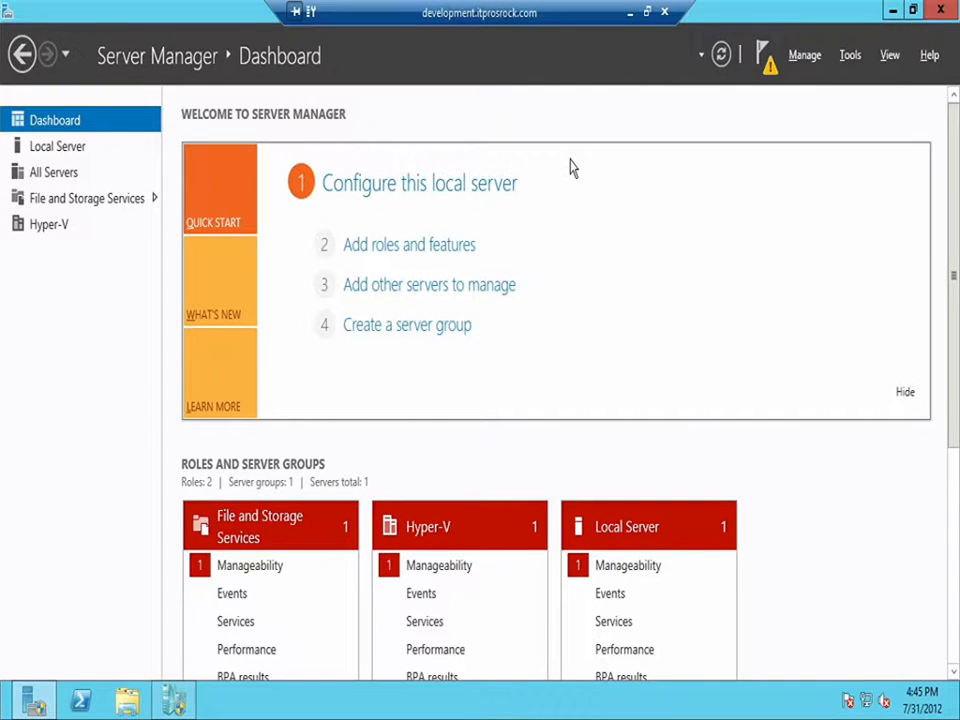
pyautogui.moveTo(564, 168)
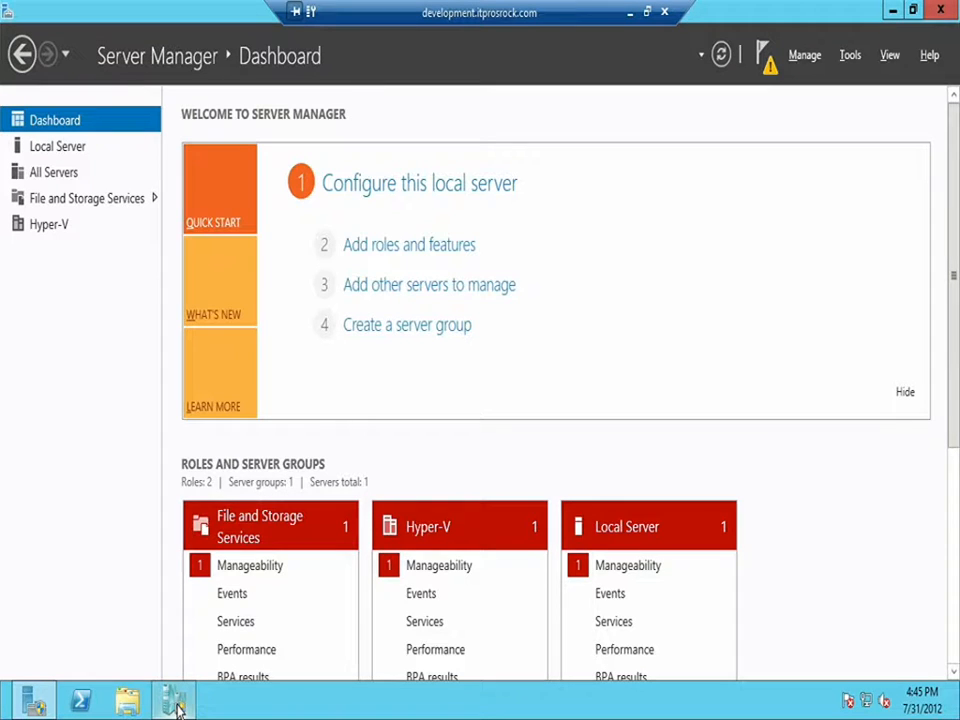
# Launch Hyper-V Manager from the taskbar to view the DEVELOPMENT host's virtual machines.
pyautogui.click(172, 700)
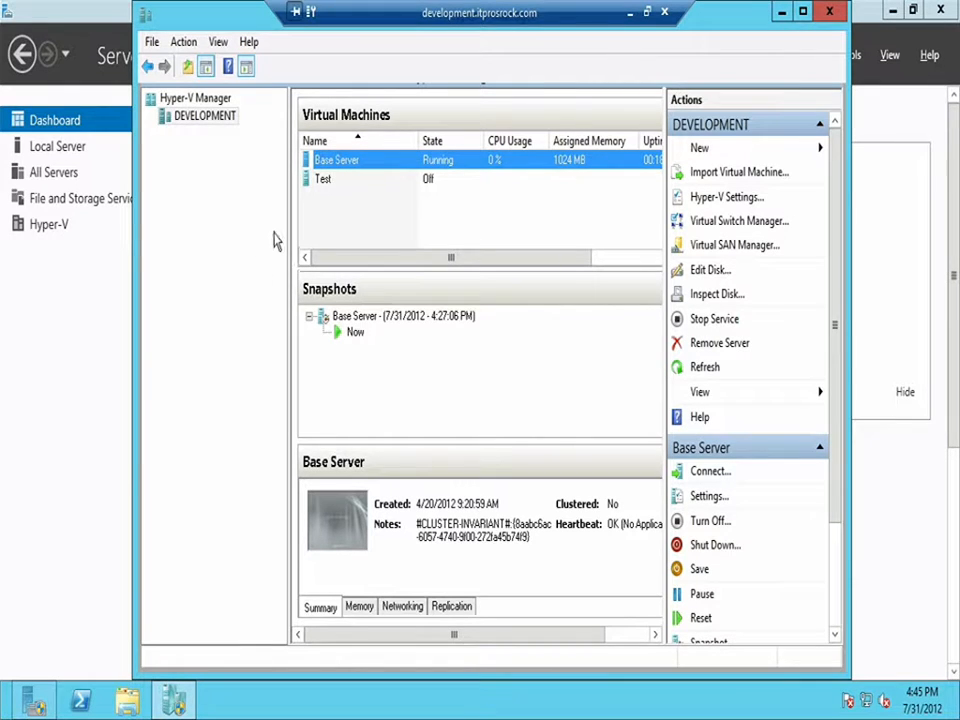
pyautogui.moveTo(358, 200)
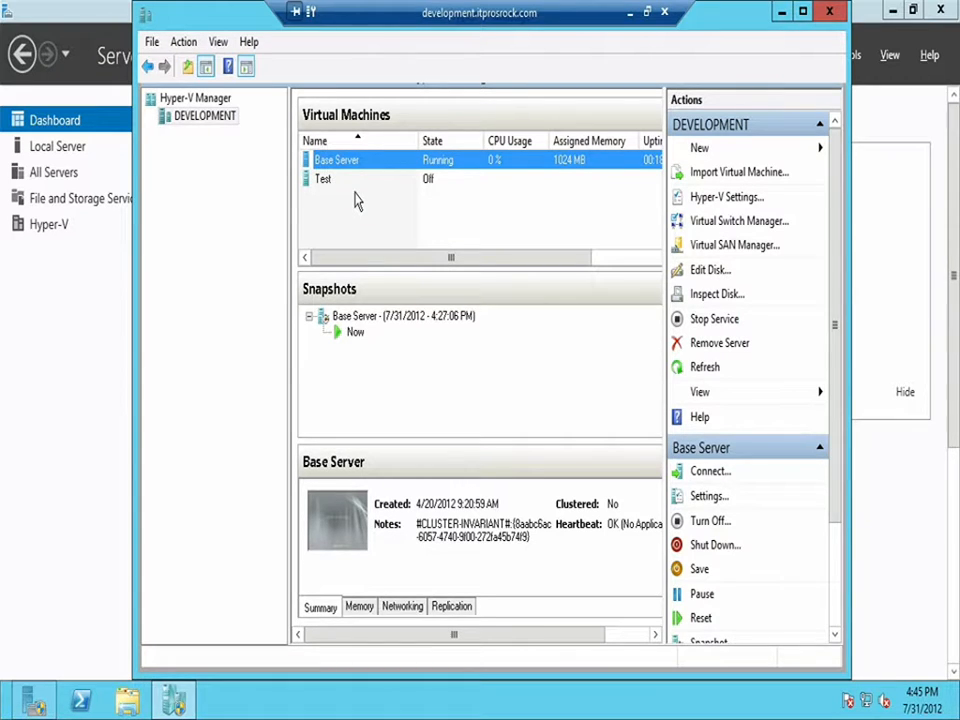
pyautogui.moveTo(604, 212)
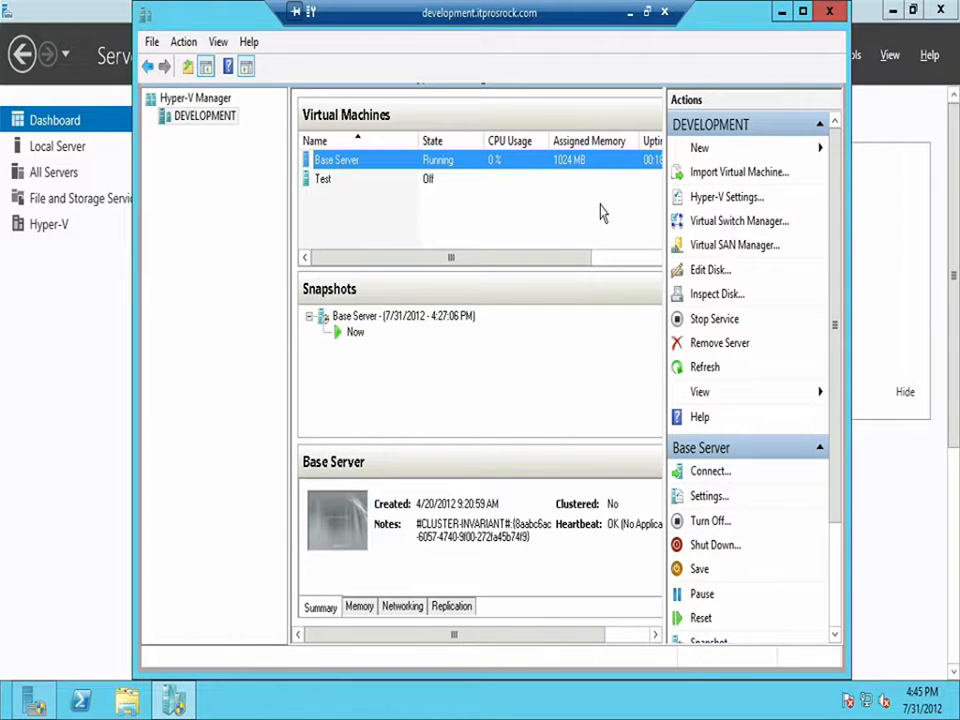
pyautogui.moveTo(700, 220)
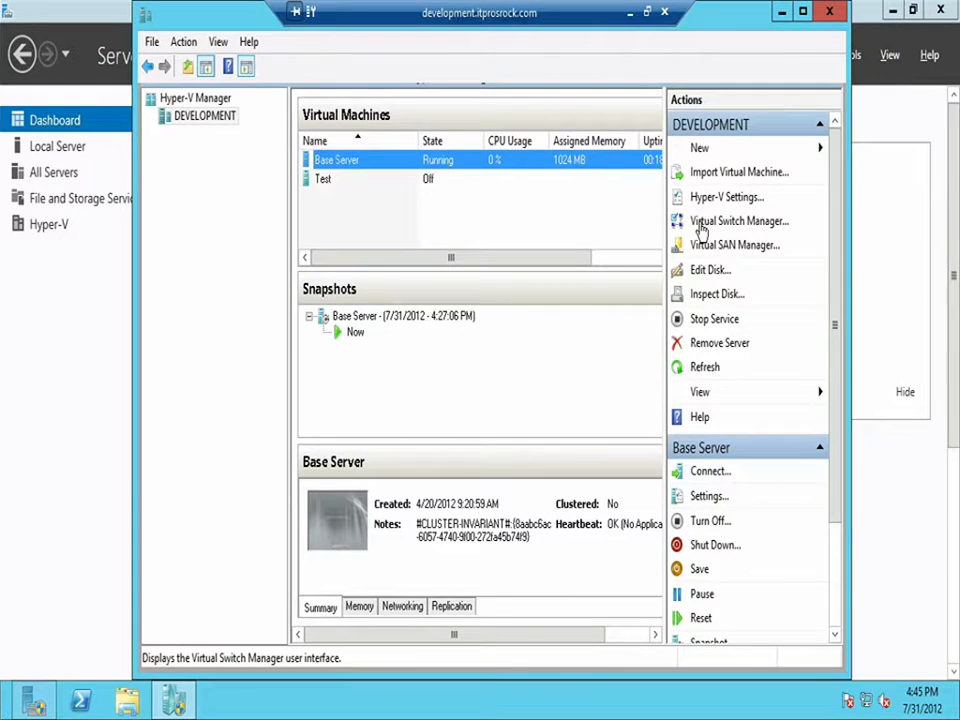
# Bring up Virtual Switch Manager for DEVELOPMENT from the Actions pane.
pyautogui.click(738, 220)
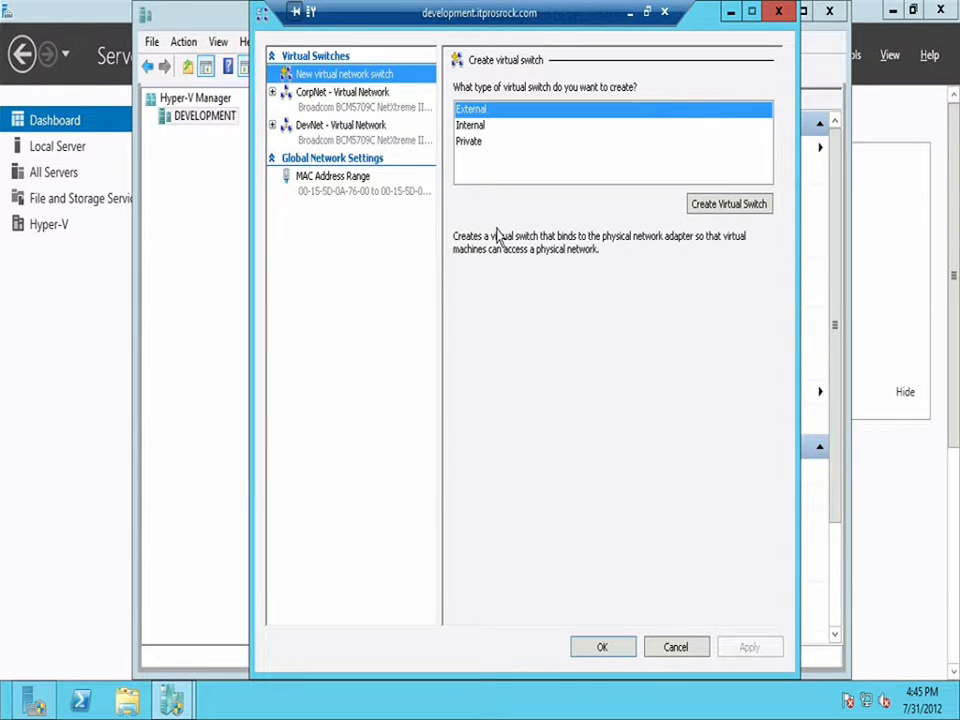
pyautogui.moveTo(610, 200)
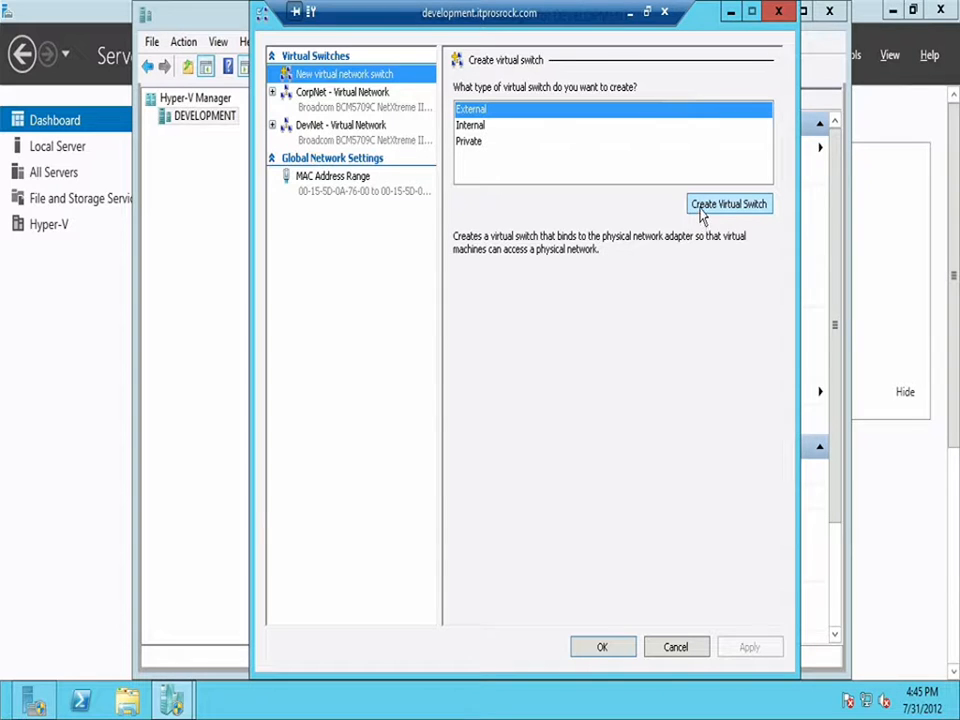
# Start creating a new External virtual switch to review its SR-IOV property.
pyautogui.click(728, 204)
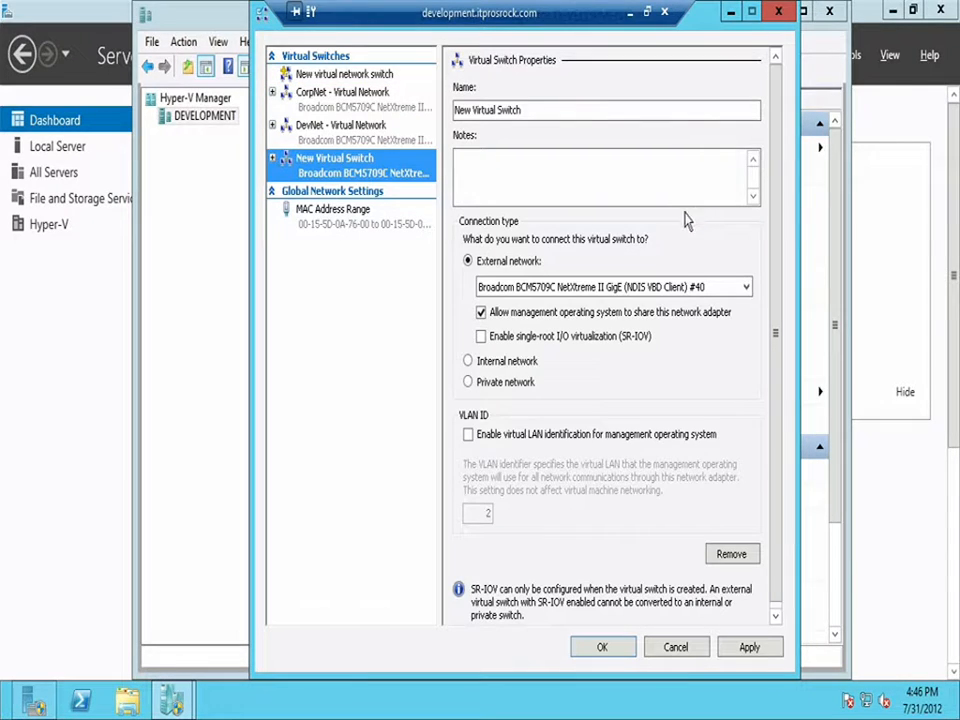
pyautogui.moveTo(608, 388)
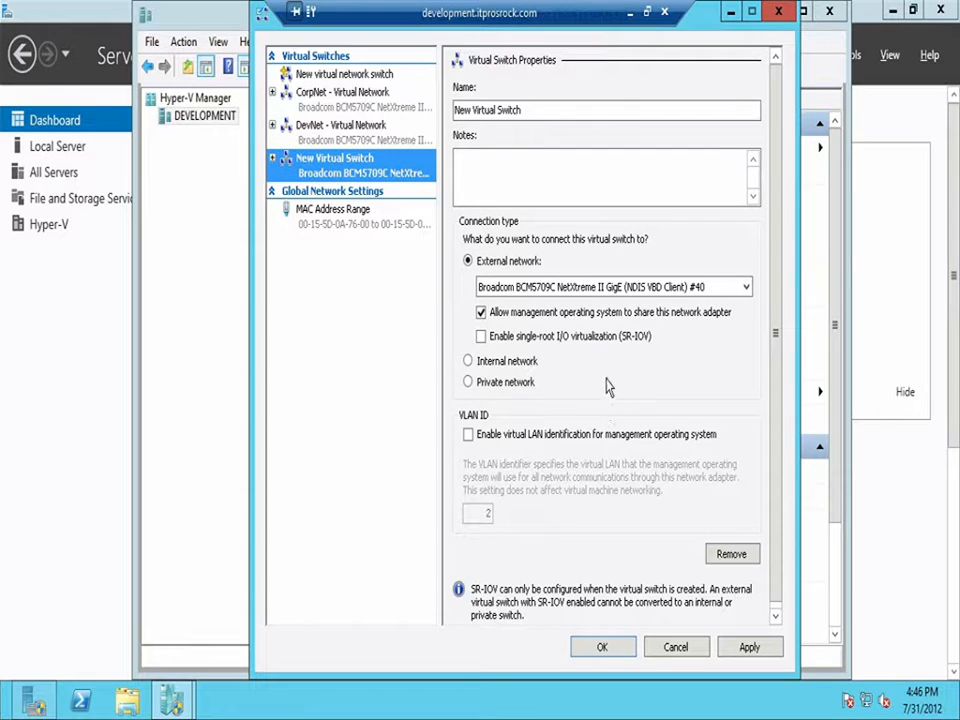
pyautogui.moveTo(616, 362)
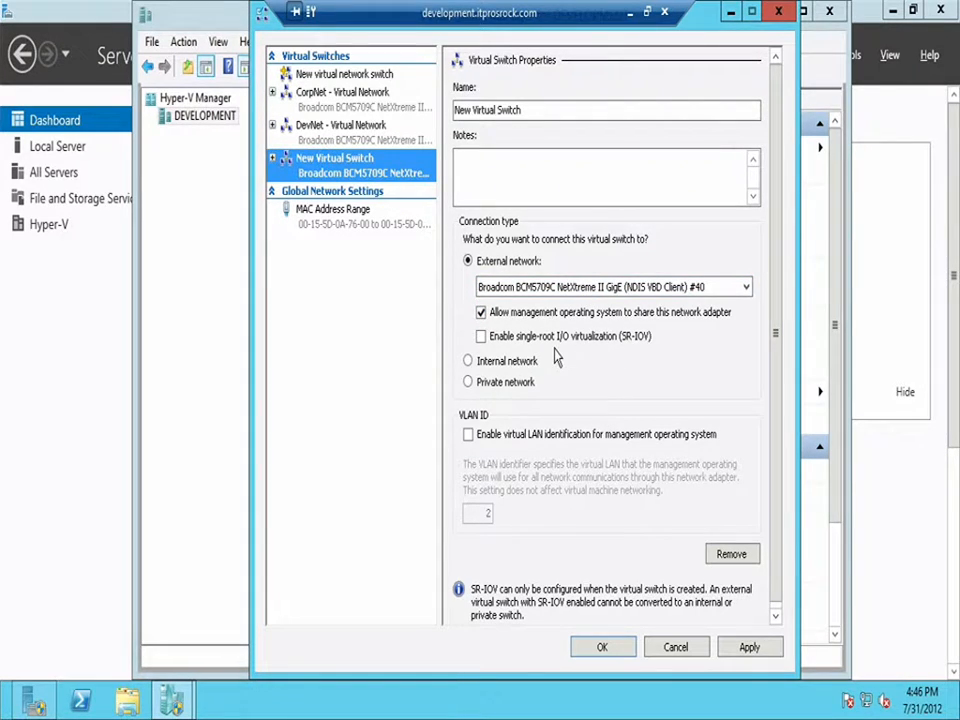
pyautogui.moveTo(520, 350)
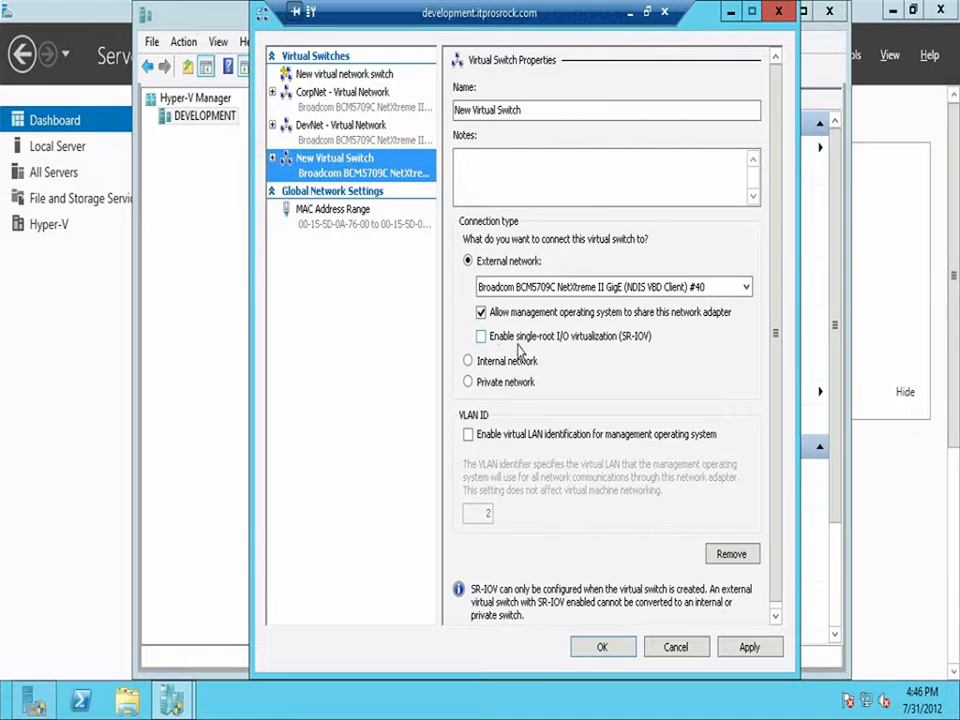
pyautogui.moveTo(600, 350)
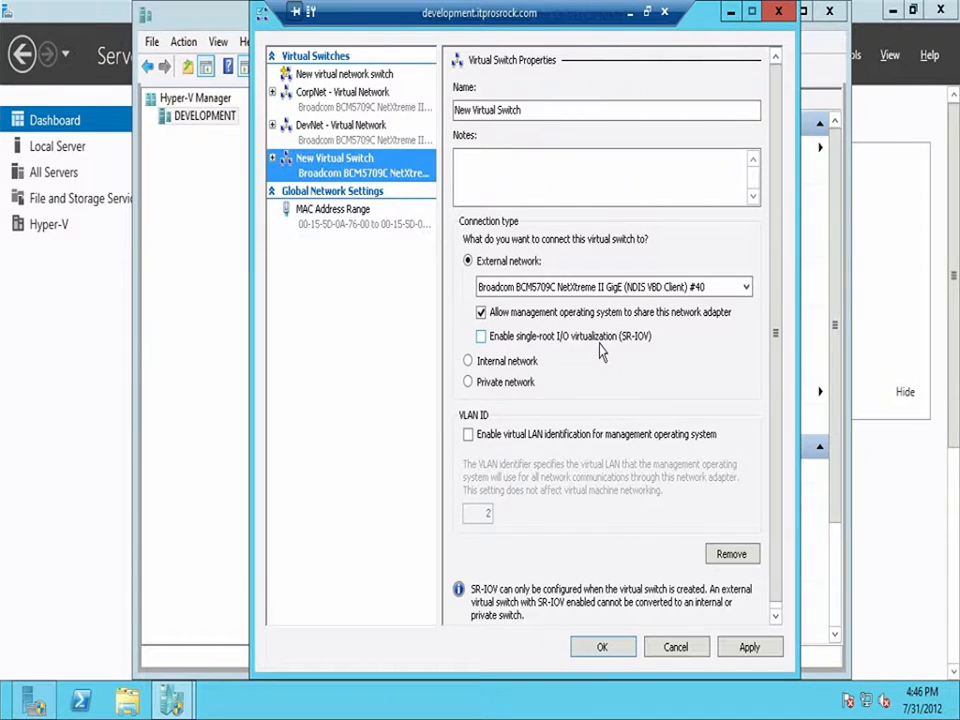
pyautogui.moveTo(608, 352)
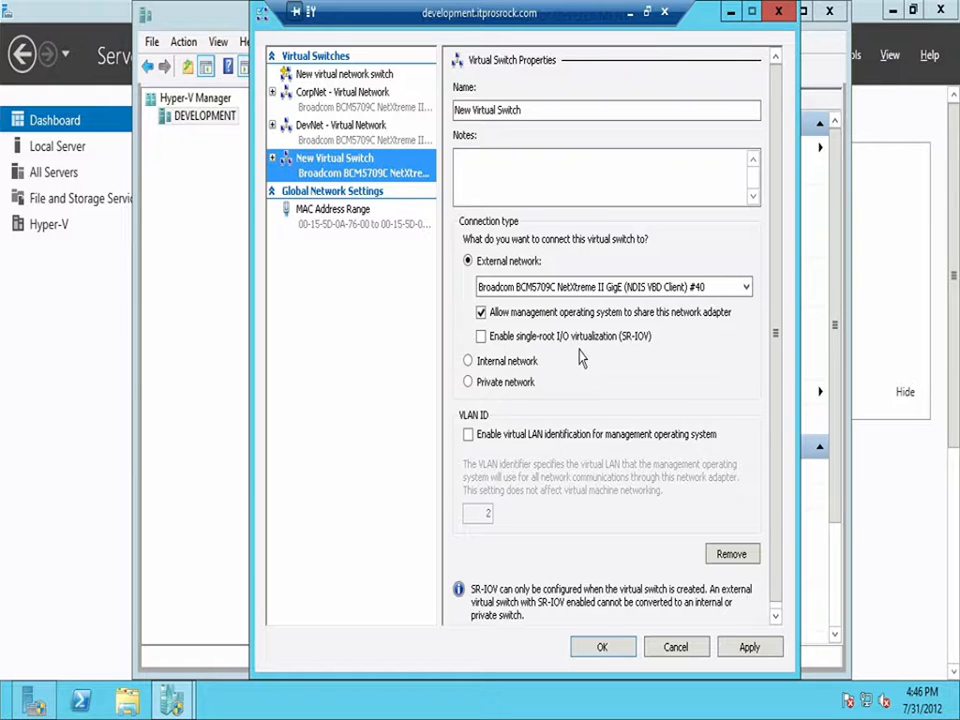
pyautogui.moveTo(584, 364)
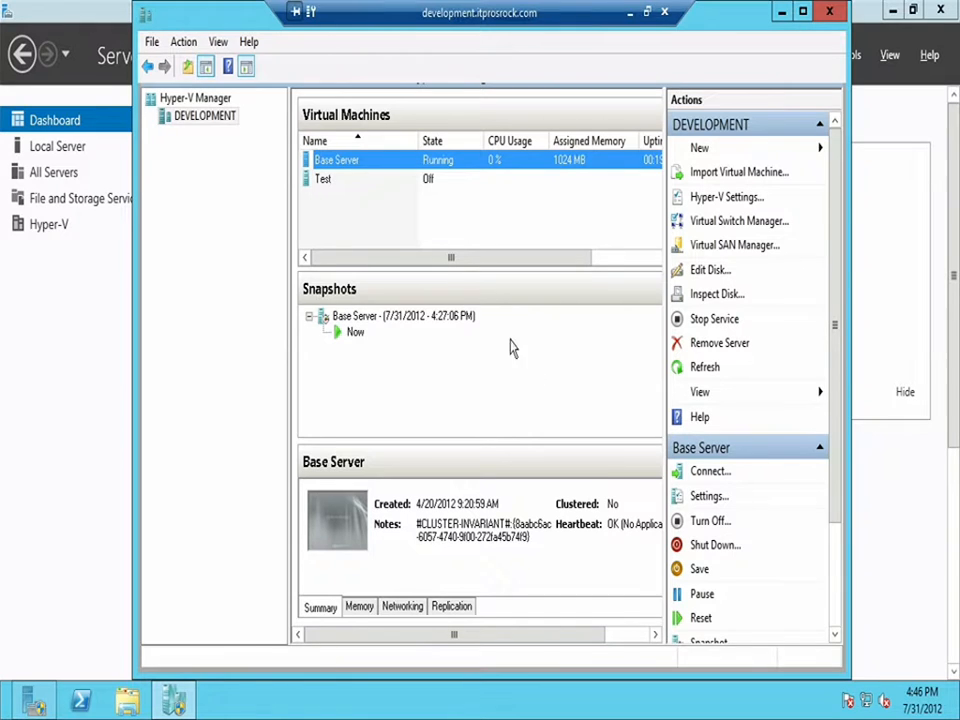
pyautogui.click(740, 220)
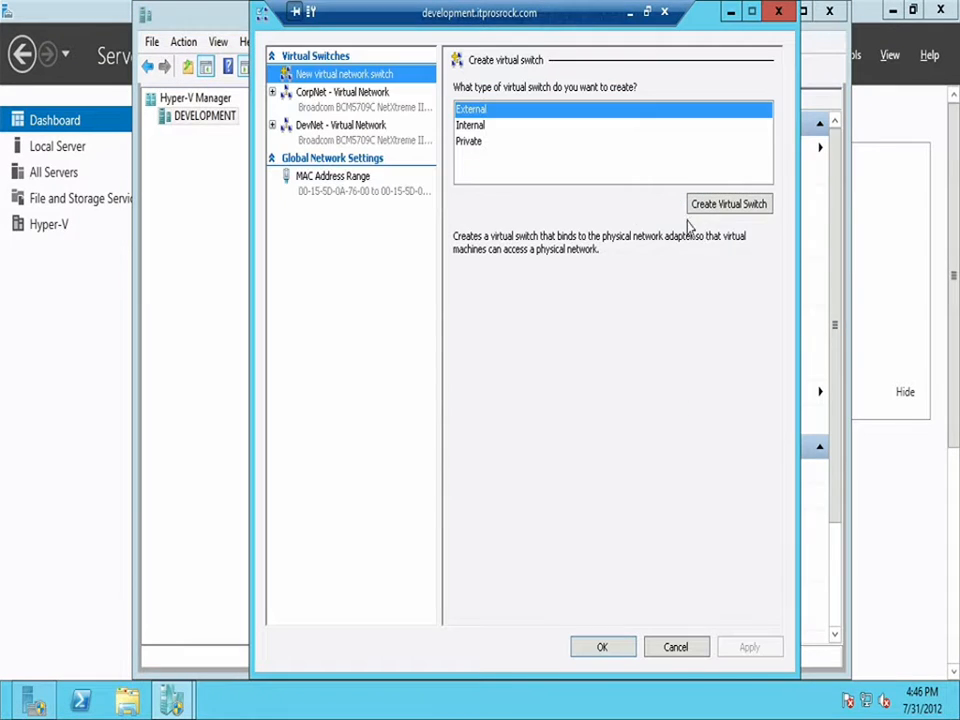
pyautogui.click(342, 92)
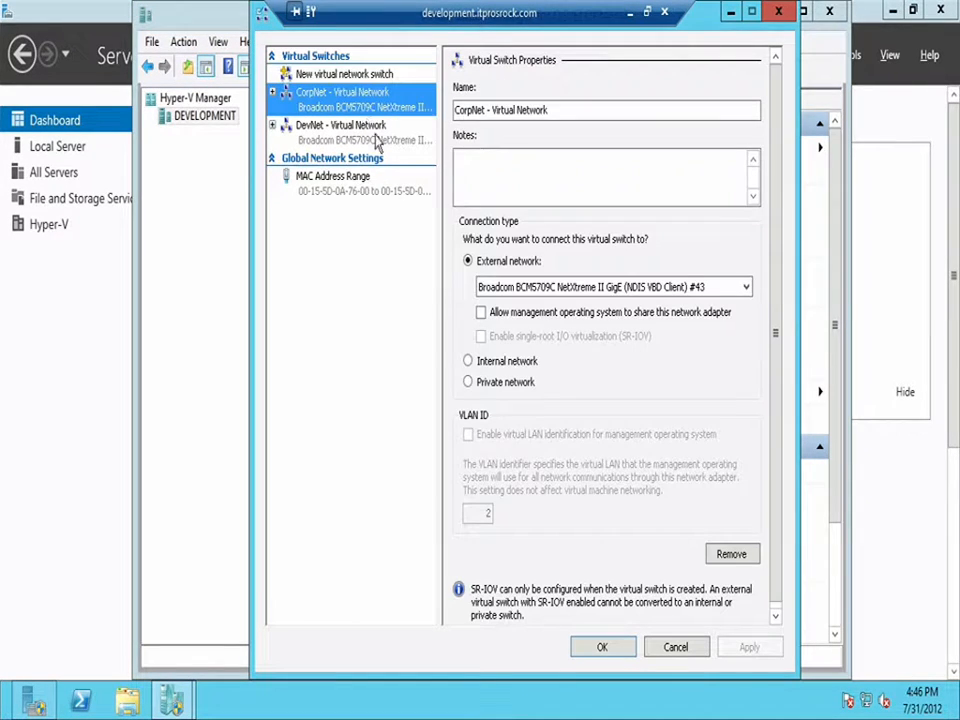
pyautogui.moveTo(490, 340)
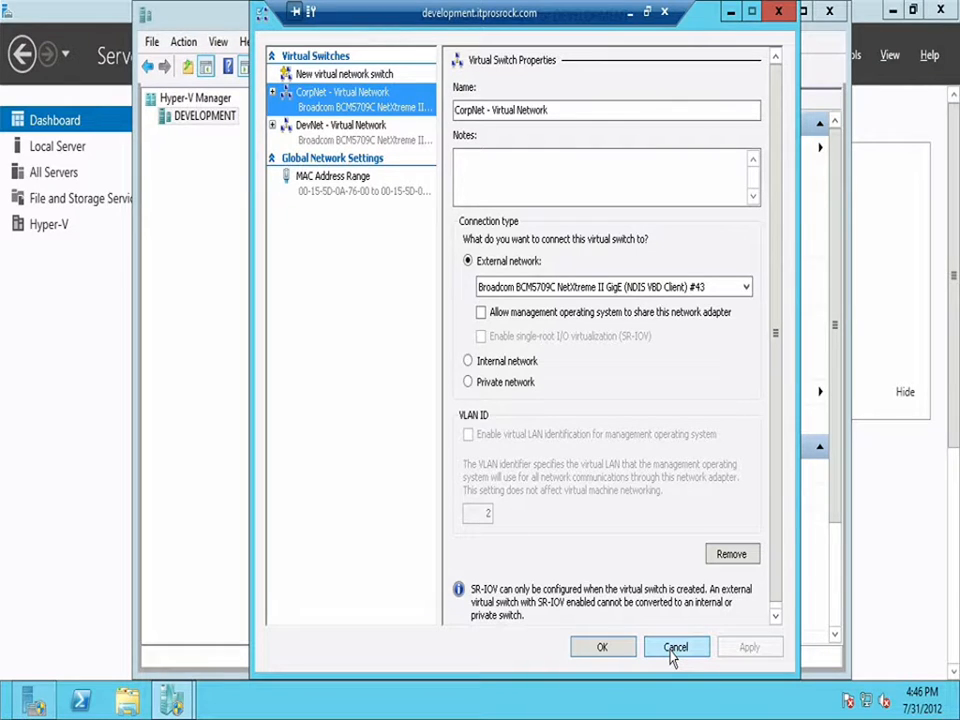
pyautogui.click(676, 648)
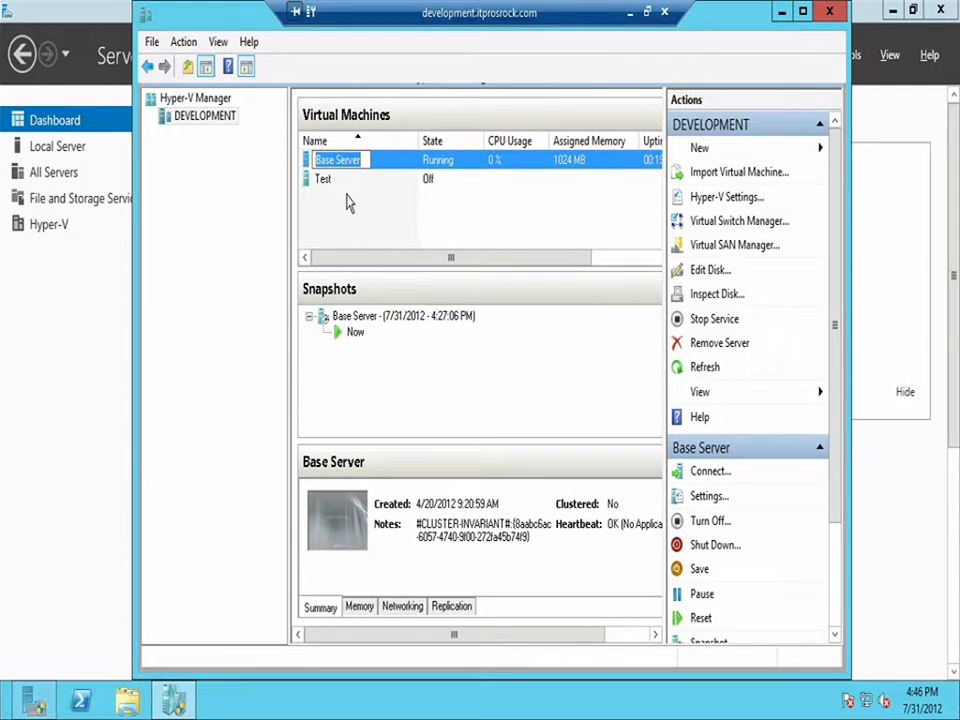
# Bring up the Settings window for the Base Server virtual machine via its context menu.
pyautogui.rightClick(336, 160)
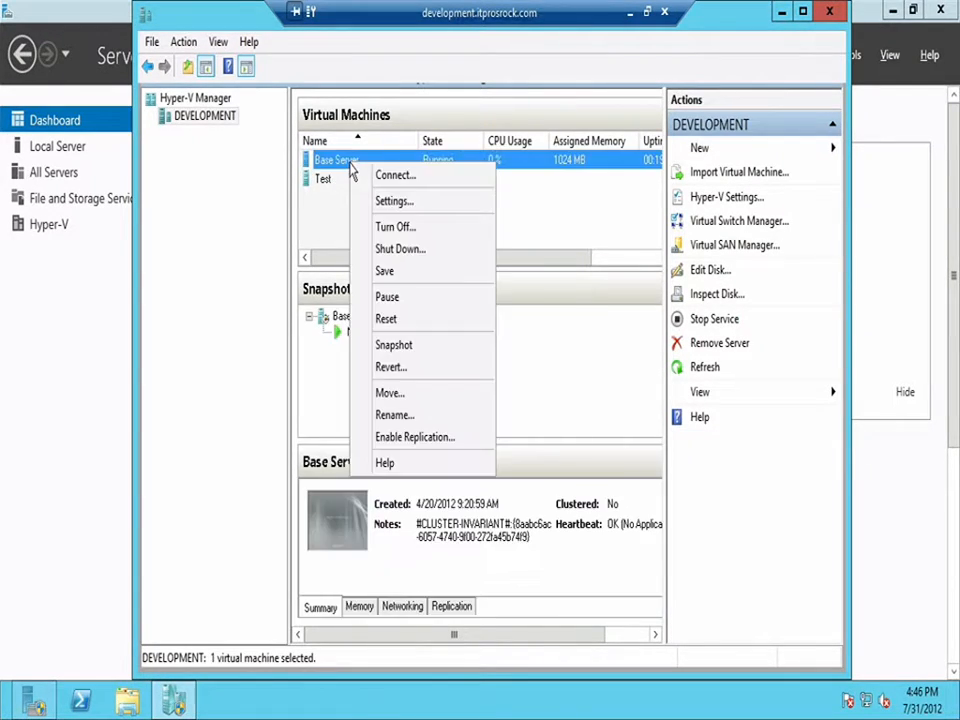
pyautogui.moveTo(392, 200)
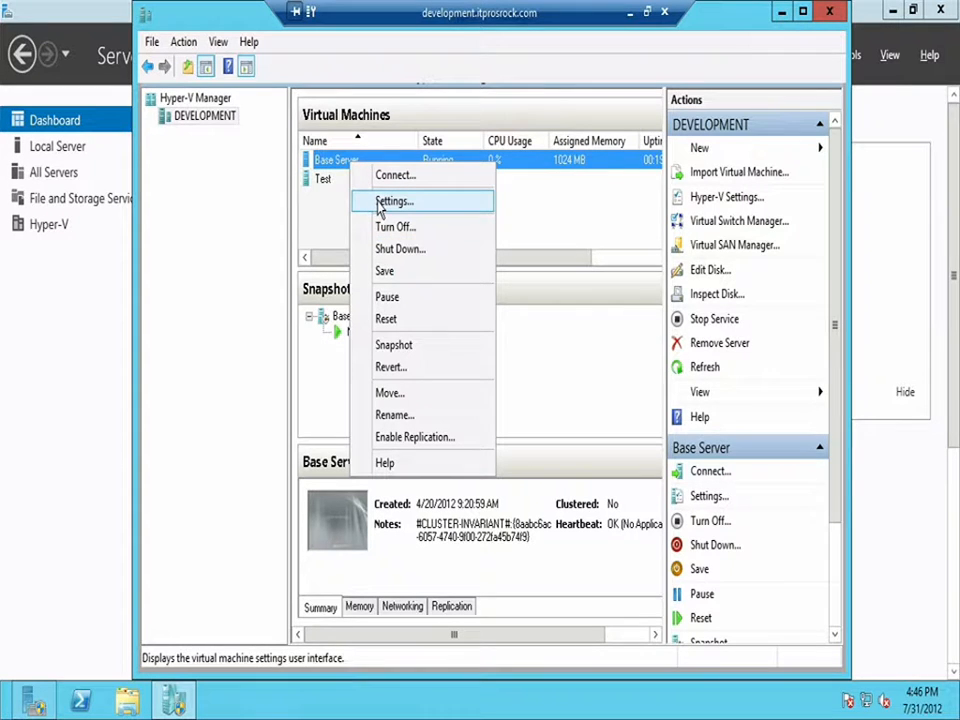
pyautogui.click(392, 200)
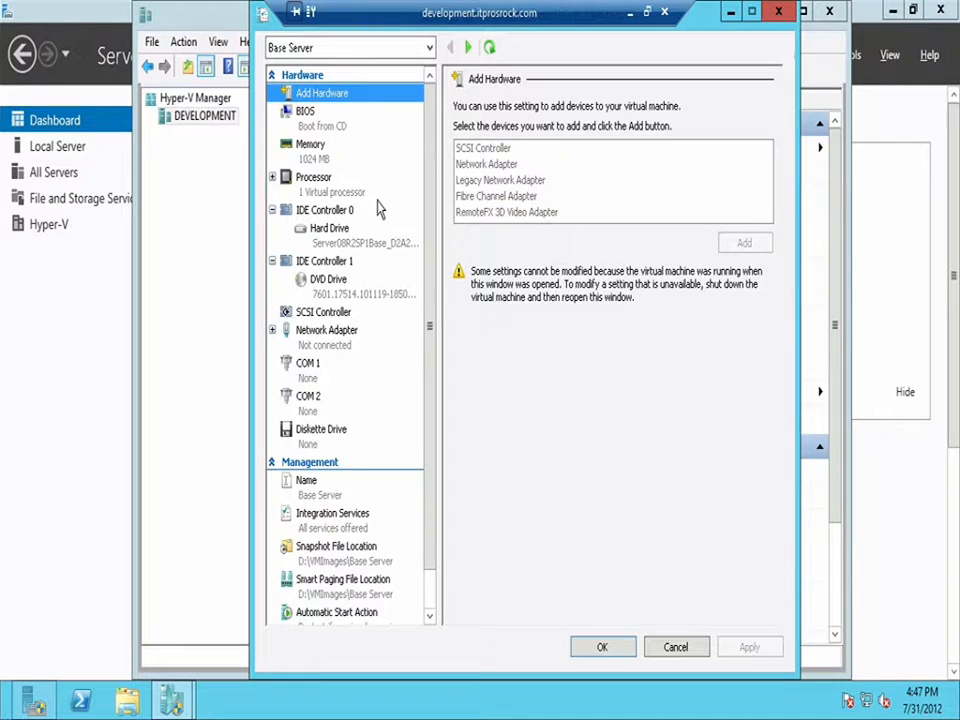
# Show Base Server's Network Adapter page and review the virtual switch list, leaving Not connected.
pyautogui.click(326, 330)
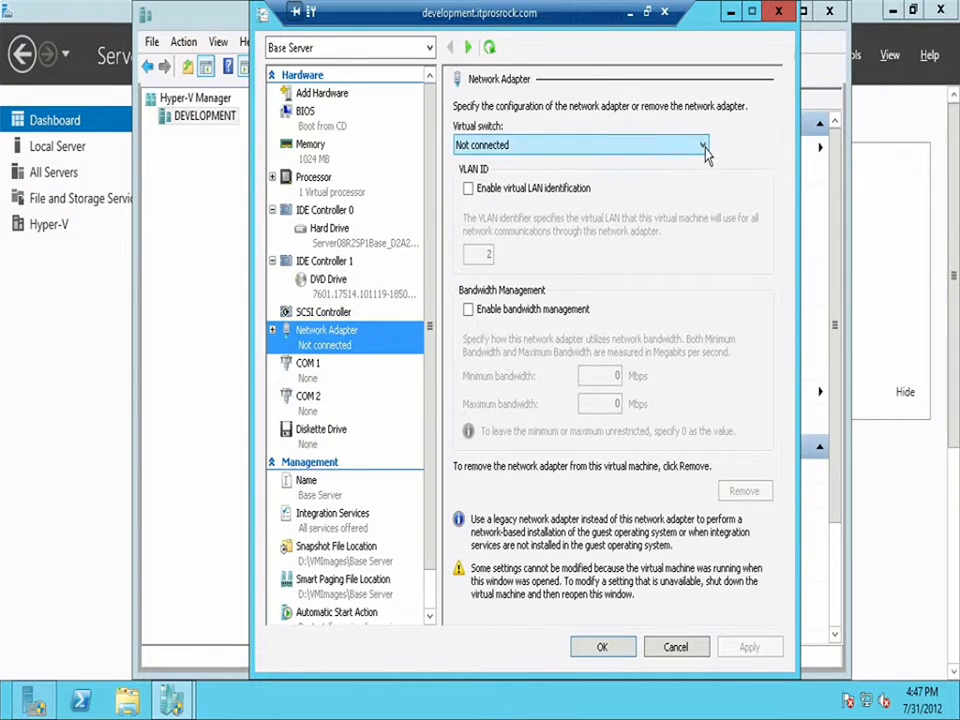
pyautogui.click(700, 144)
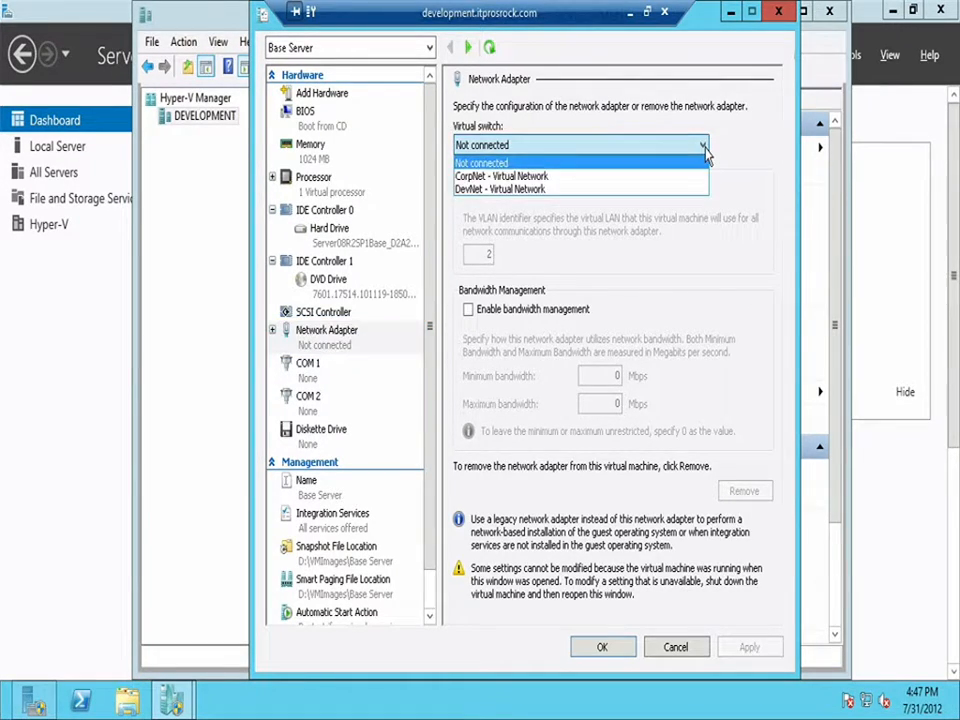
pyautogui.moveTo(724, 152)
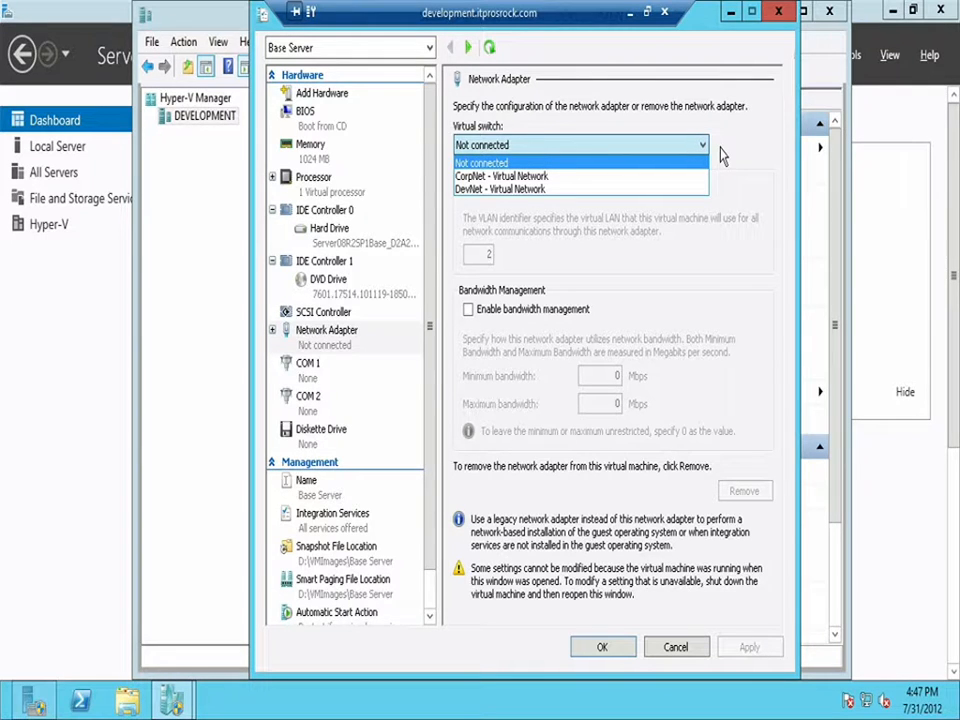
pyautogui.click(482, 164)
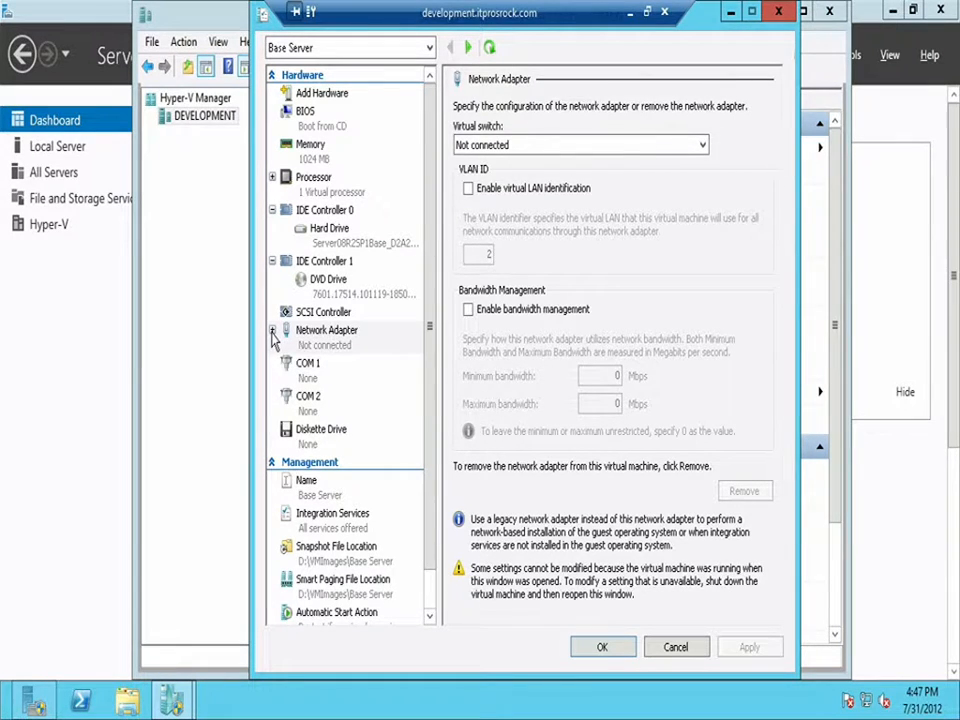
# Expand the Network Adapter node and show its Hardware Acceleration page (VMQ, IPsec offloading, SR-IOV).
pyautogui.click(272, 330)
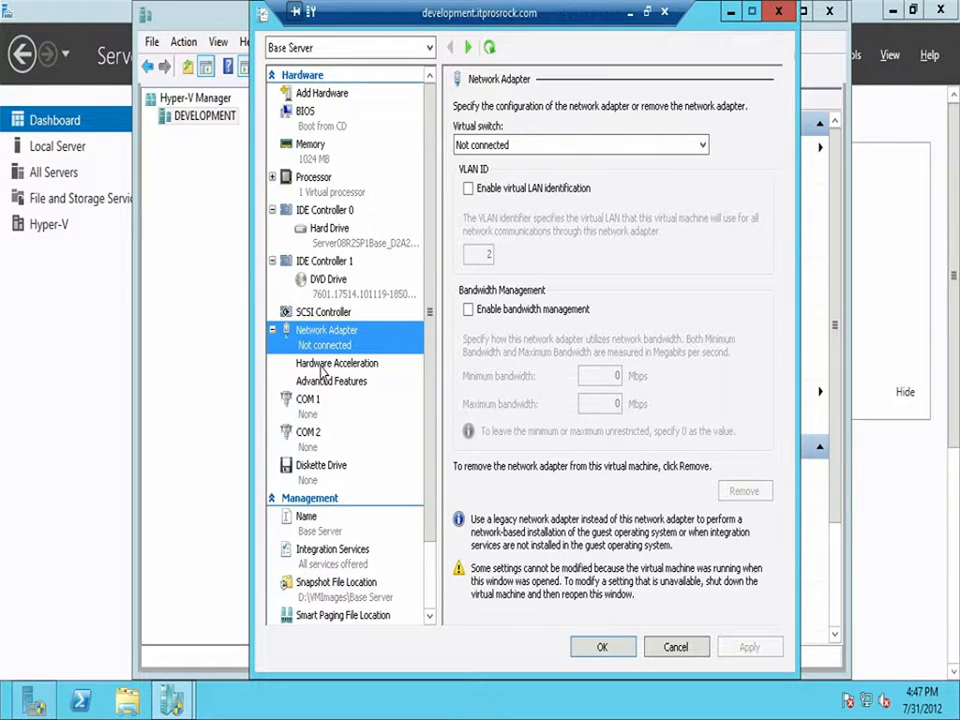
pyautogui.click(336, 364)
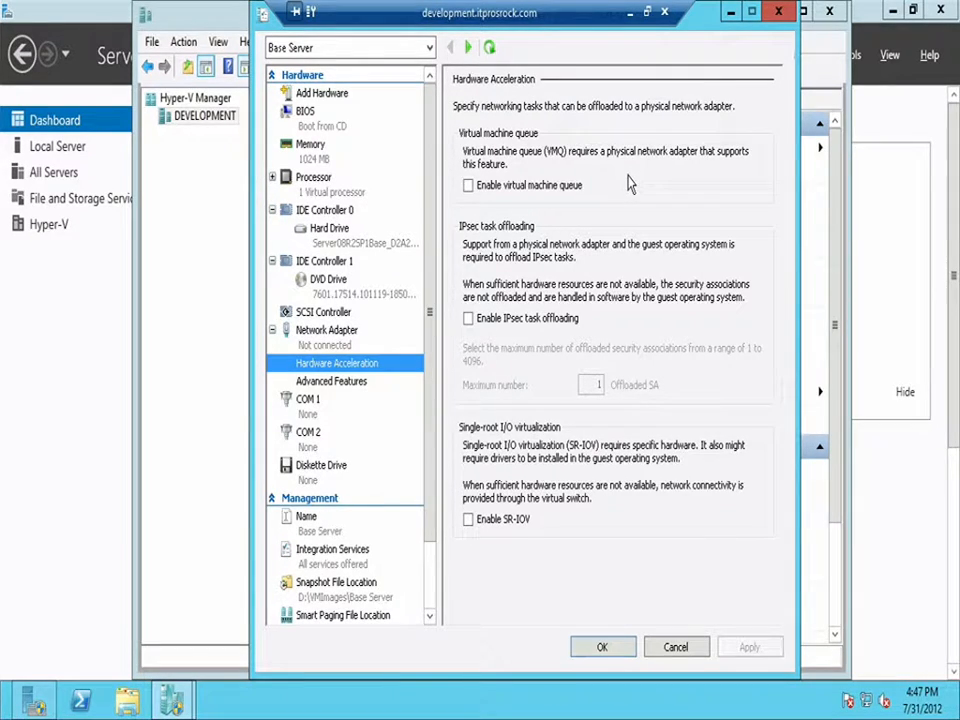
pyautogui.moveTo(548, 176)
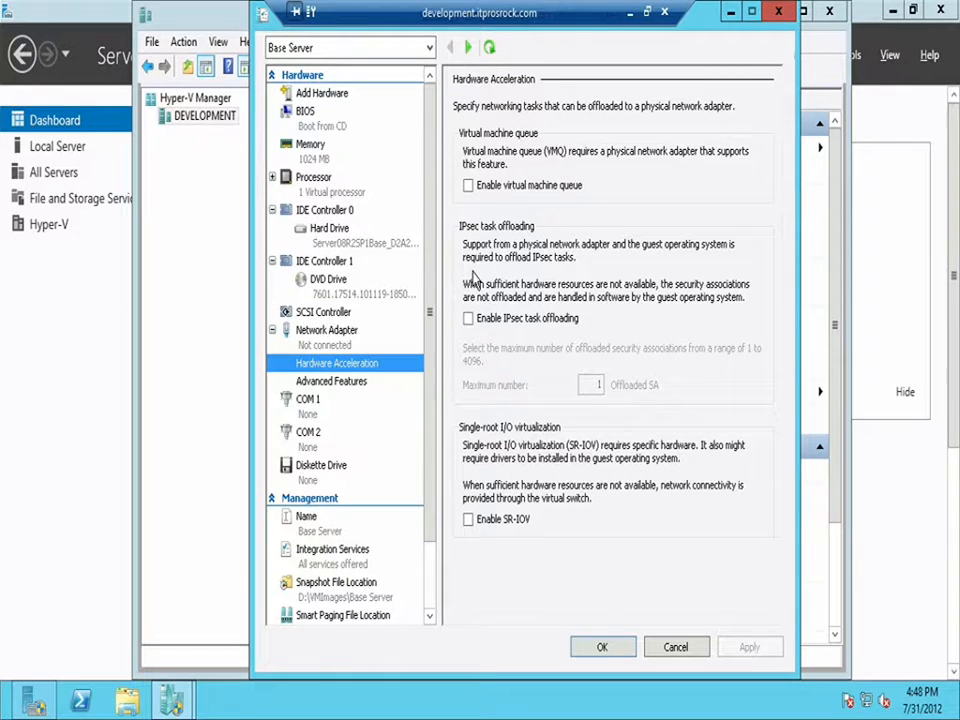
pyautogui.moveTo(476, 304)
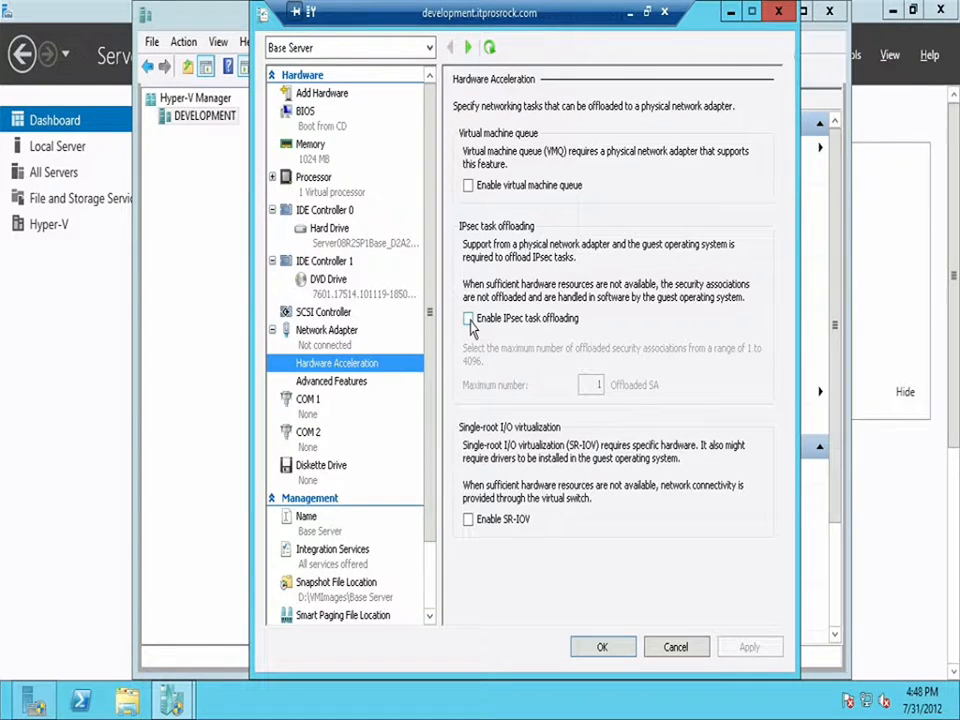
pyautogui.moveTo(588, 408)
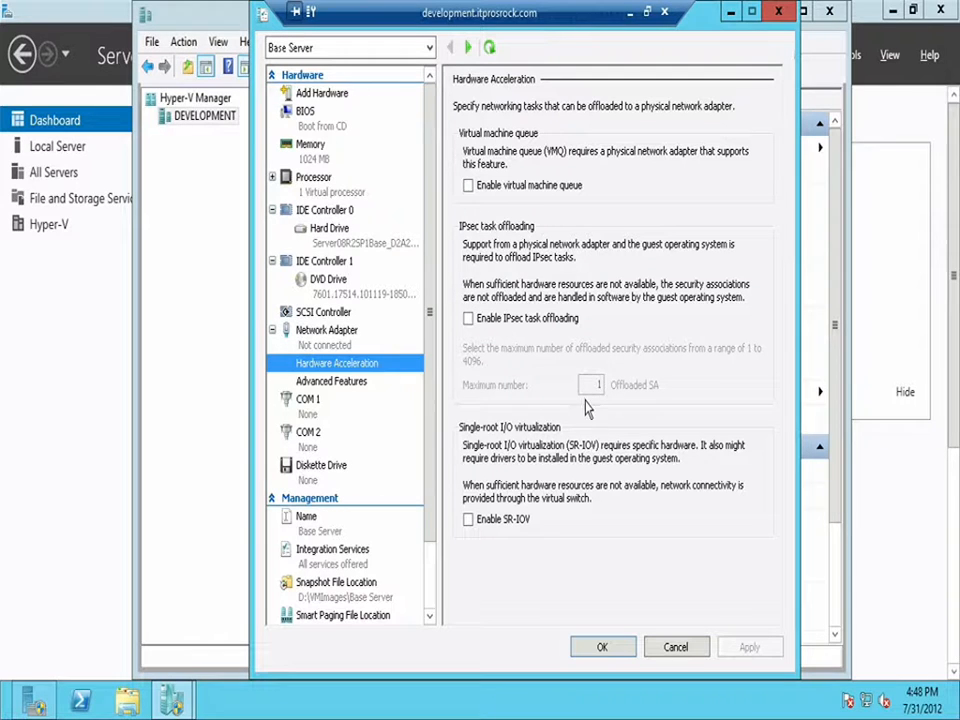
pyautogui.moveTo(584, 358)
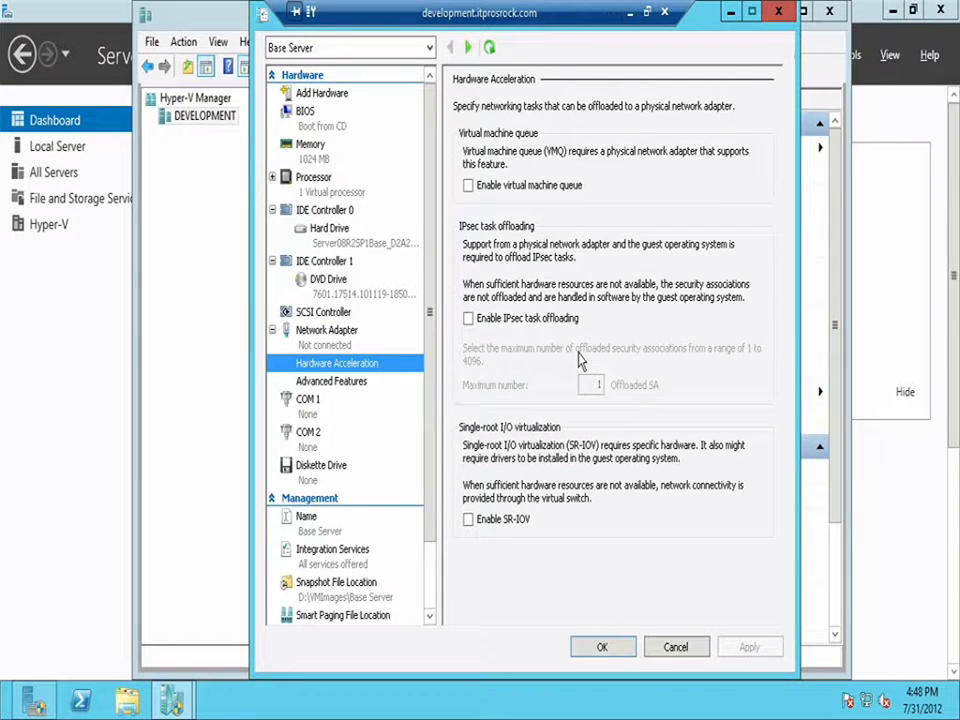
pyautogui.moveTo(620, 396)
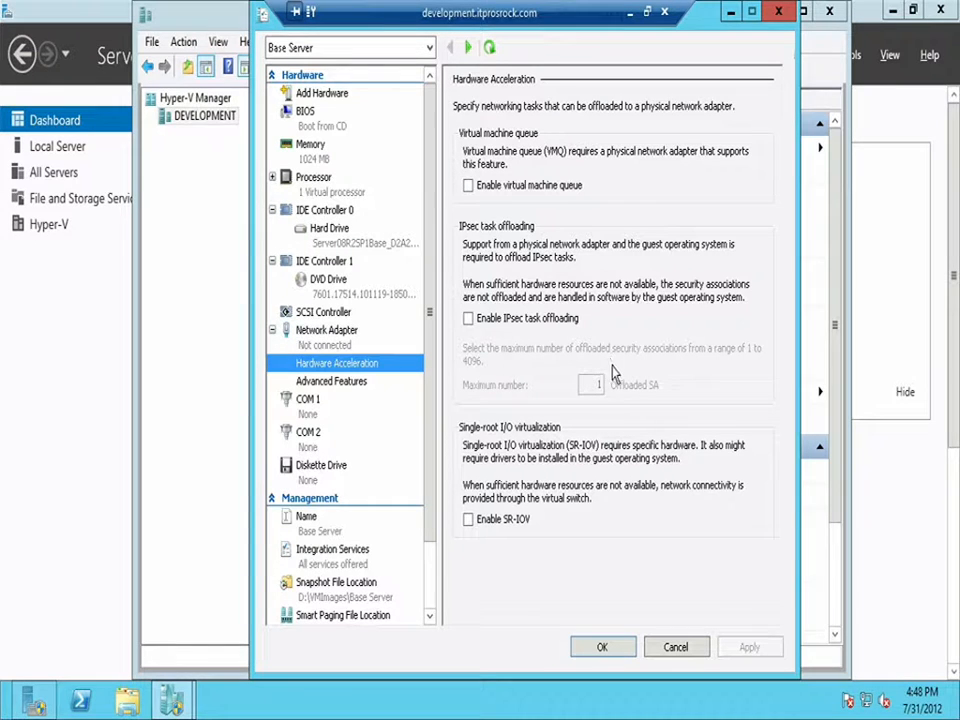
pyautogui.moveTo(620, 388)
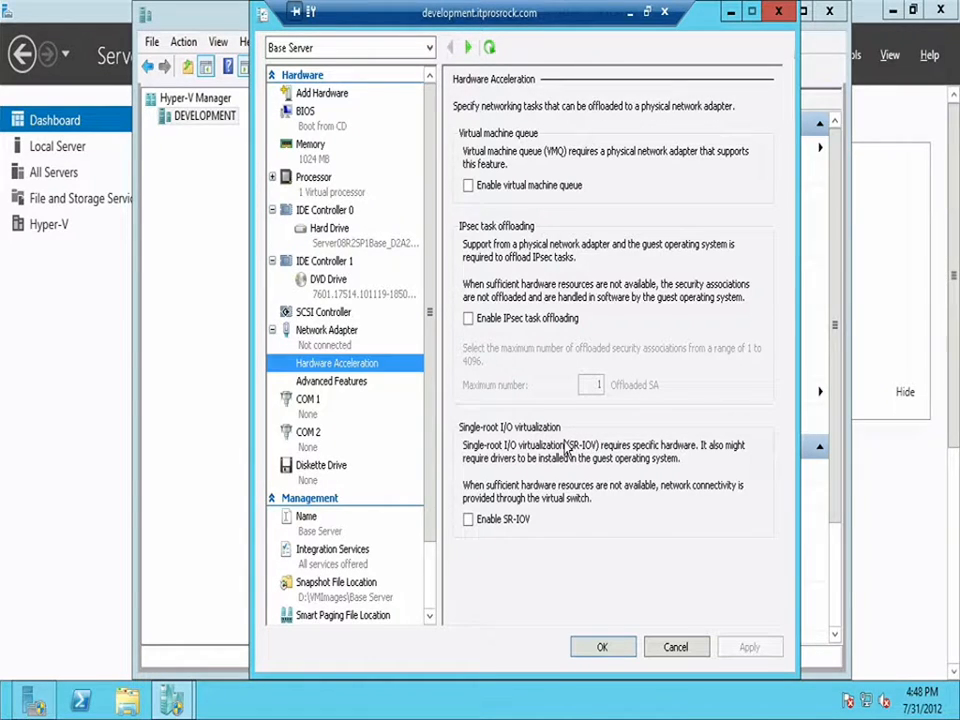
pyautogui.moveTo(558, 470)
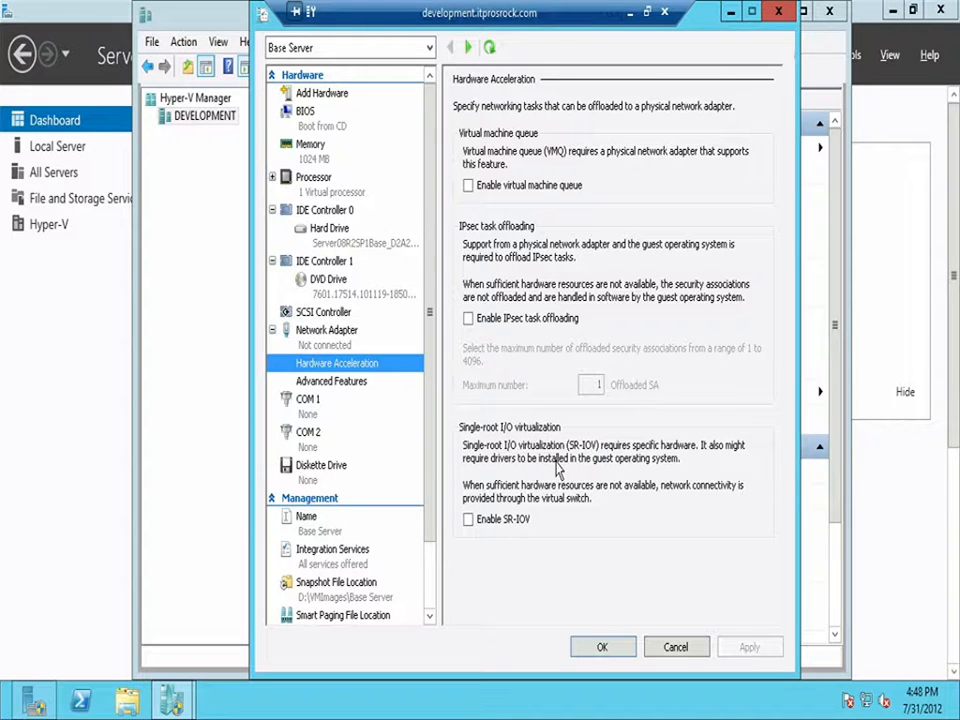
pyautogui.moveTo(532, 490)
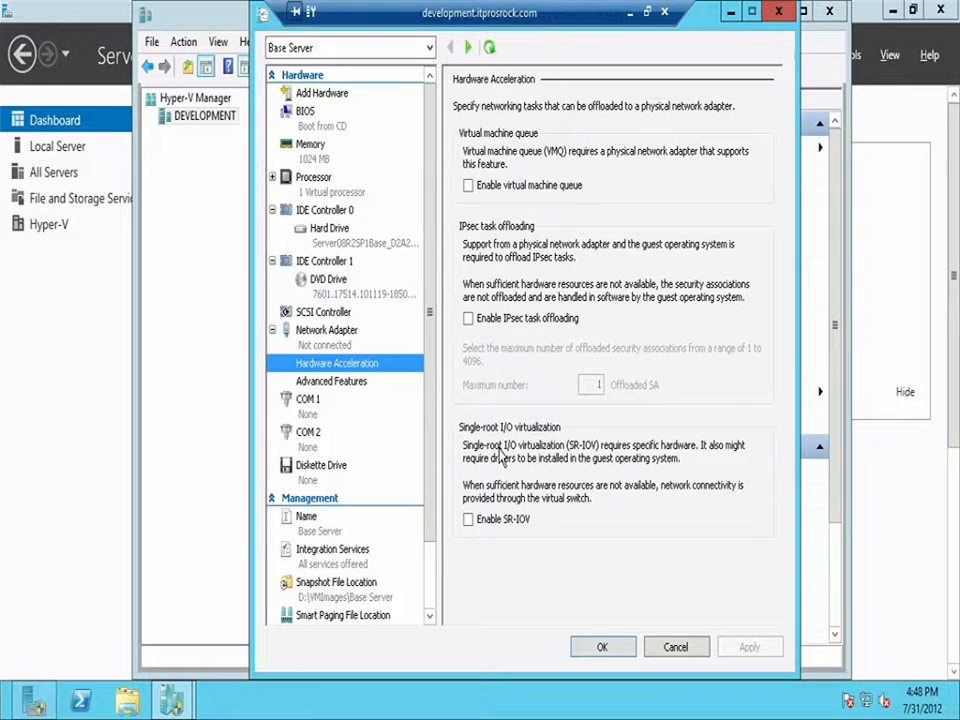
pyautogui.moveTo(636, 30)
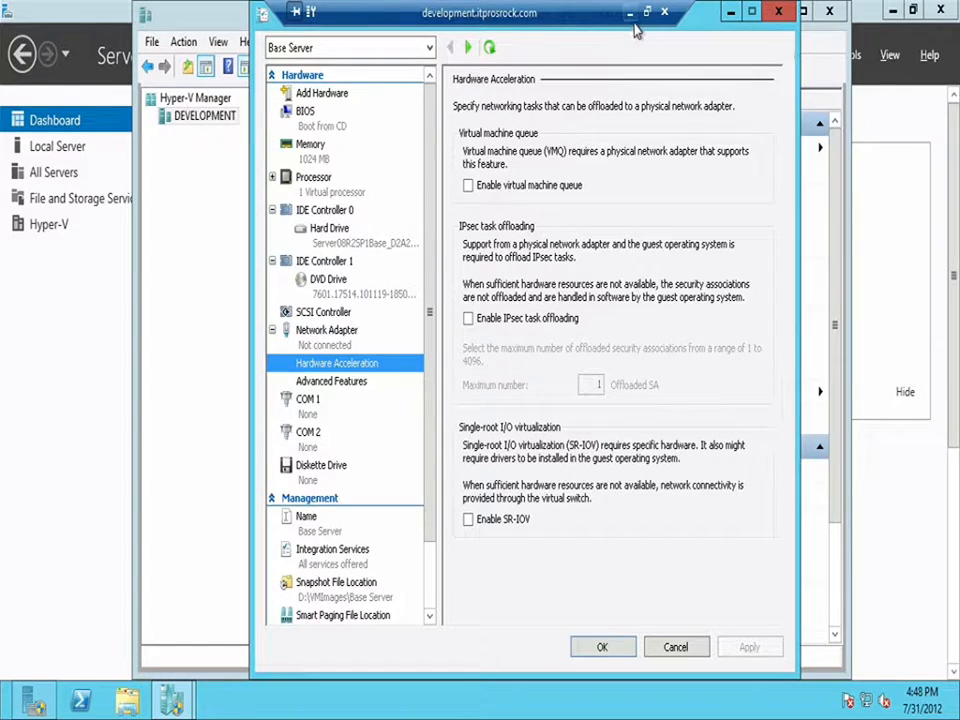